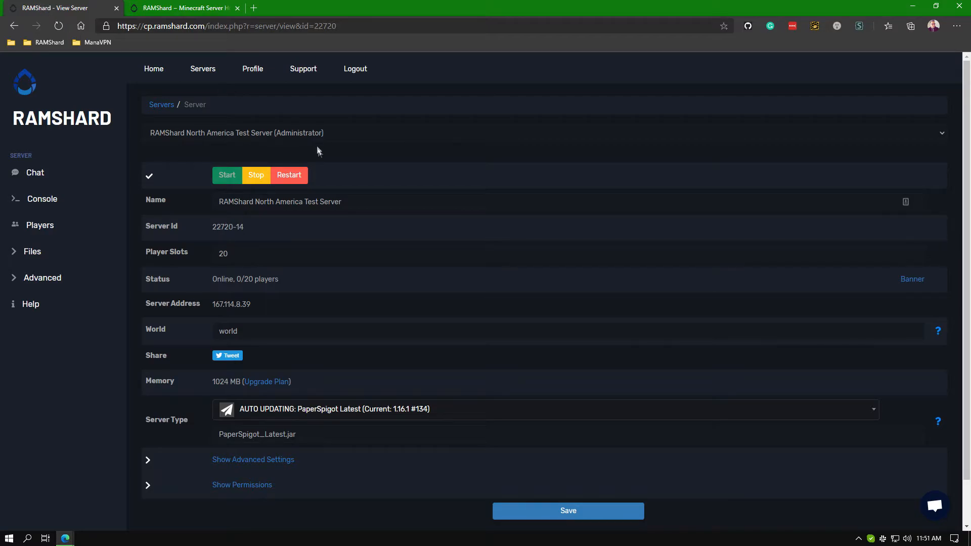
Expand Files in the sidebar and open the test server's Config Files list
click(32, 251)
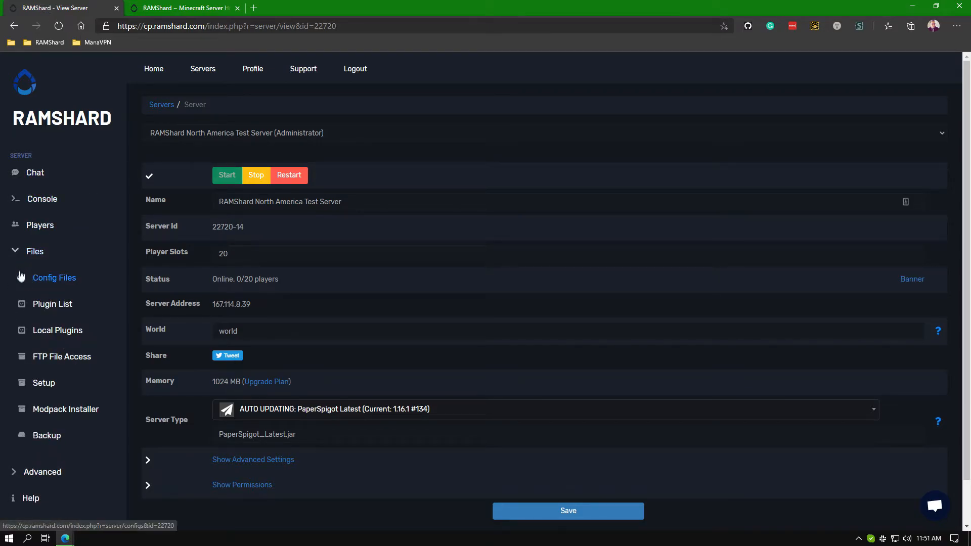
click(55, 278)
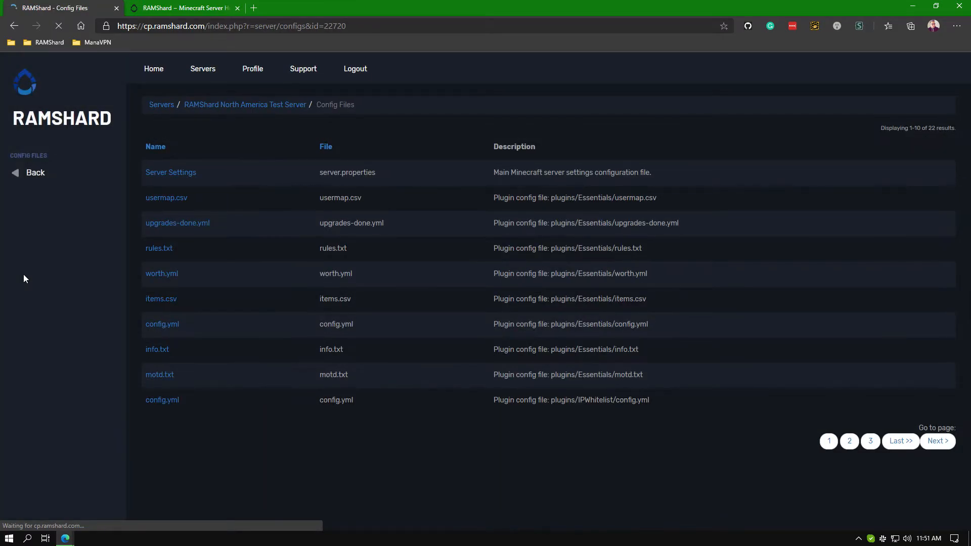
Open Server Settings (server.properties), select View Distance, and scroll down to Save
click(171, 172)
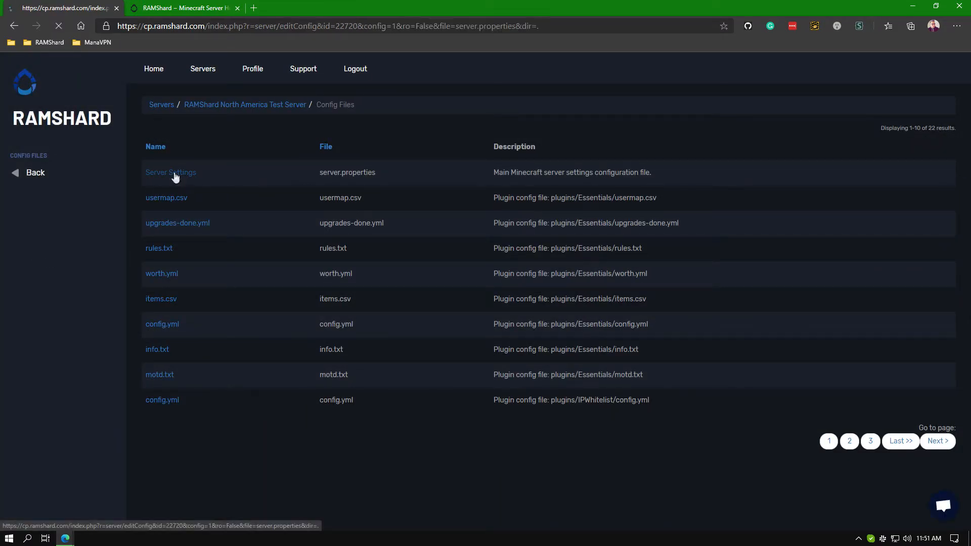
click(171, 172)
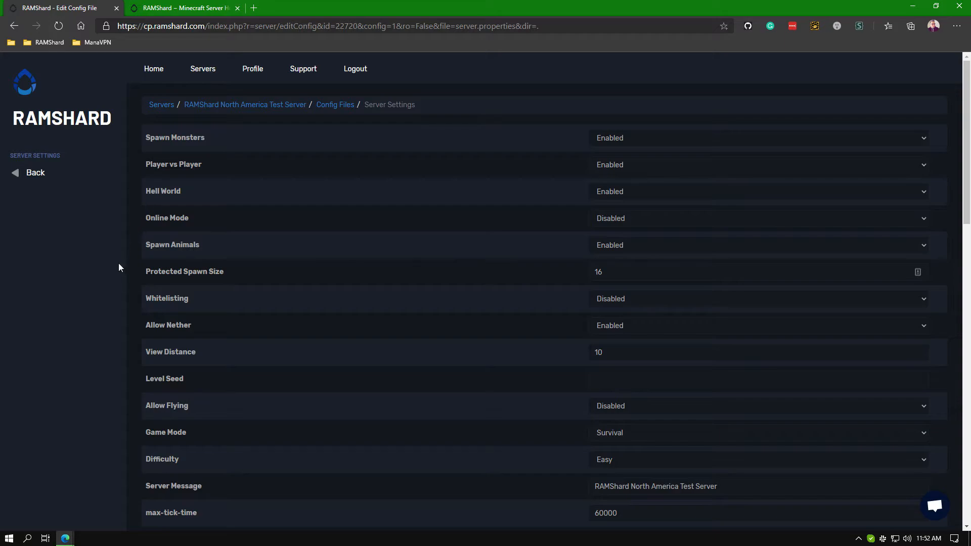
mouse_move(566, 355)
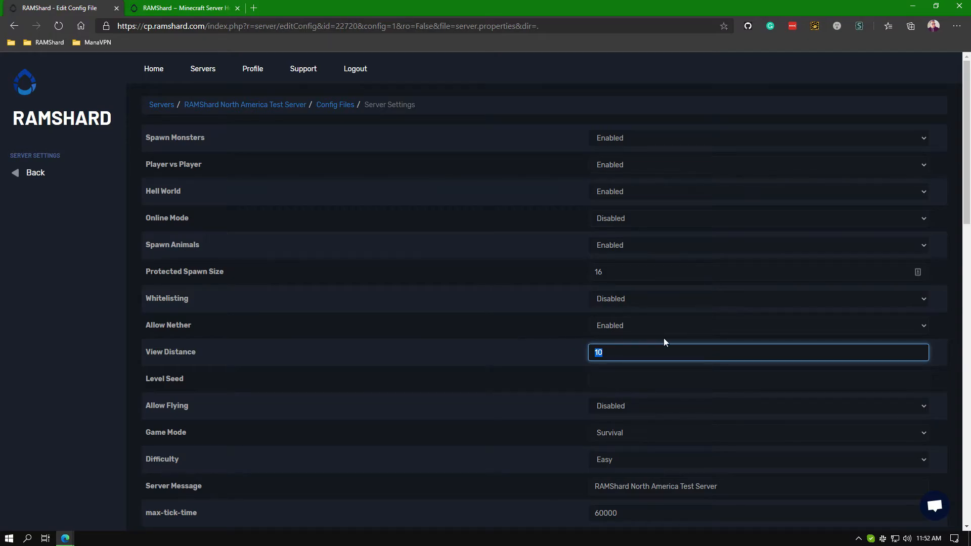
scroll(down, 3)
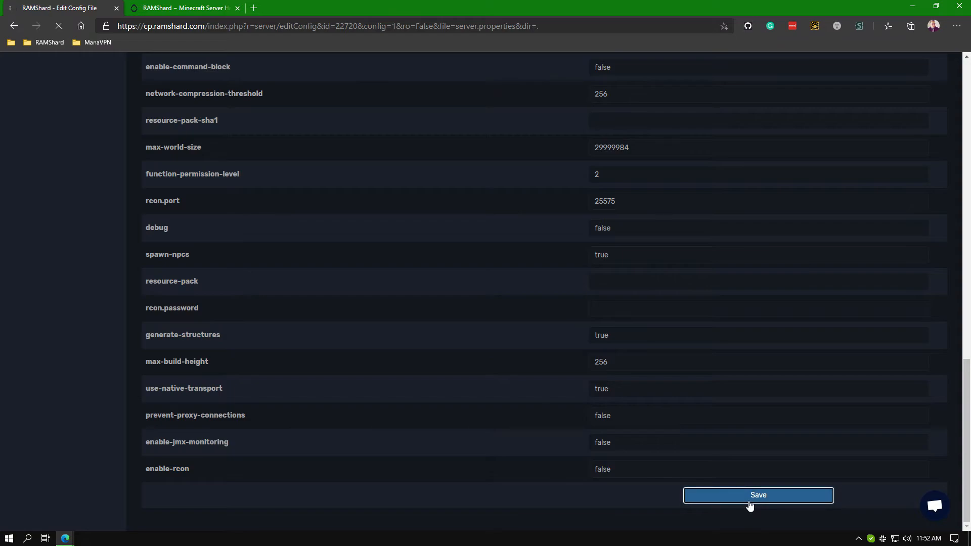
Save the server settings file and return to the server's overview page via the breadcrumb
click(758, 495)
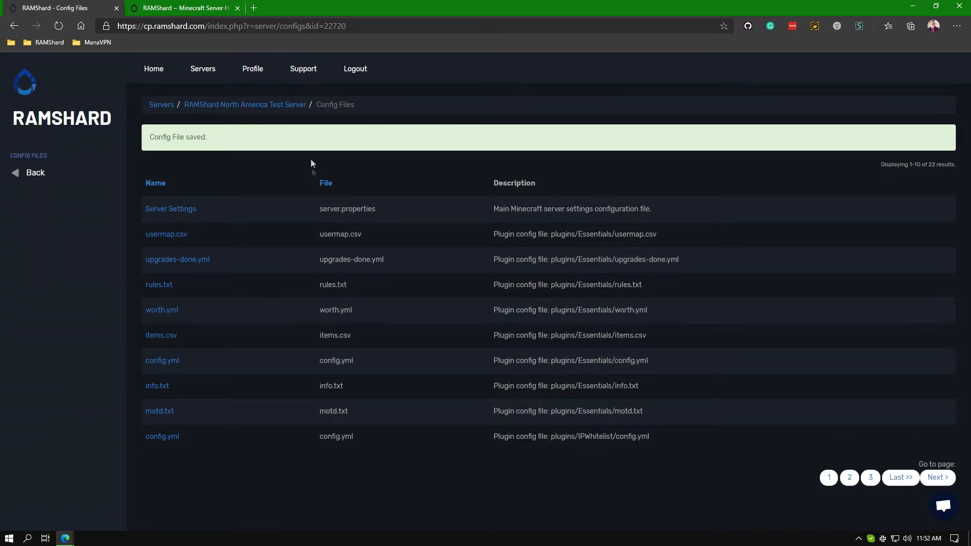
click(255, 104)
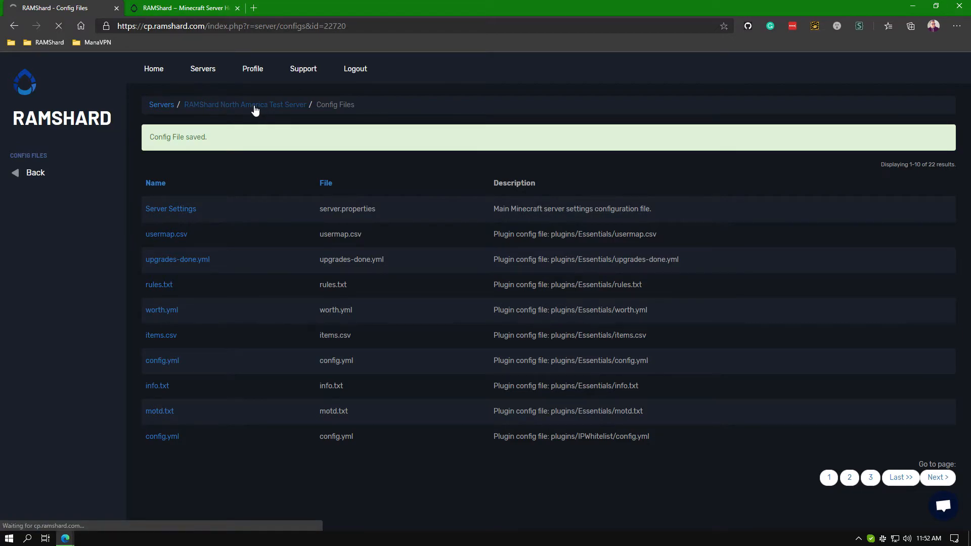
click(245, 104)
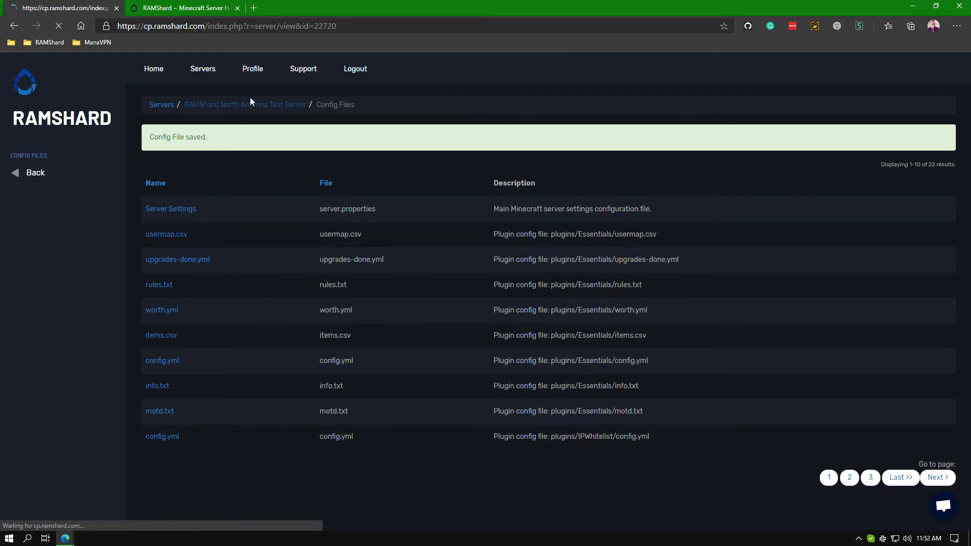